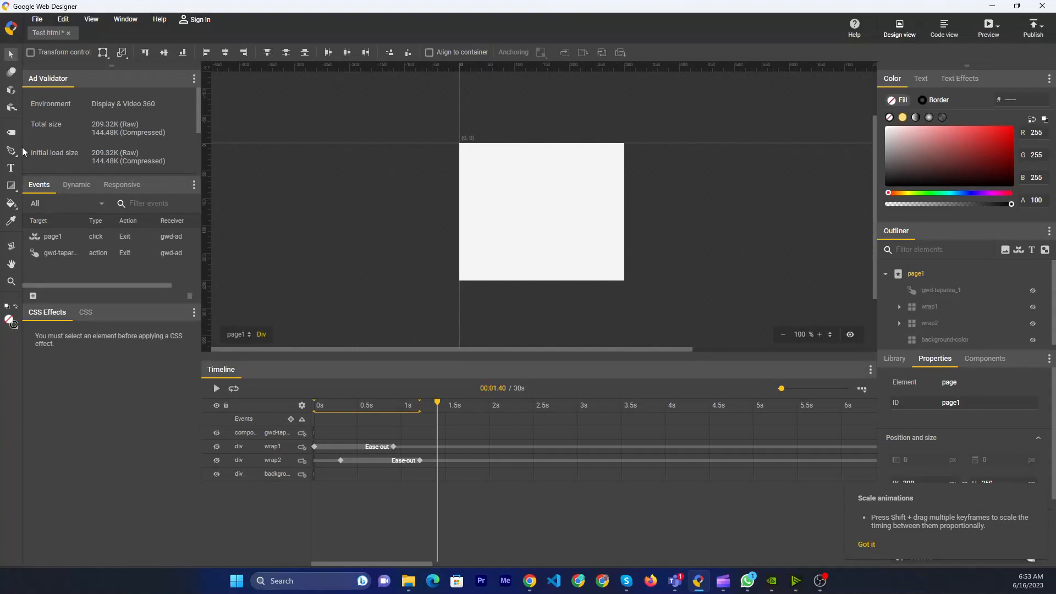
pyautogui.moveTo(18, 196)
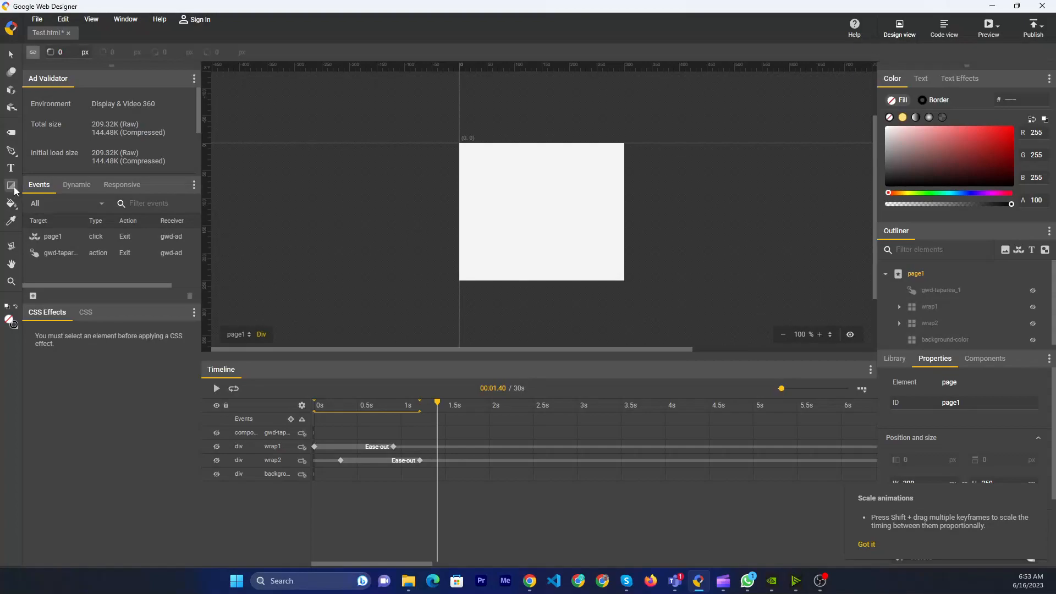
# - Reveal the mask tool's Rectangle, Oval and Polygon options in the left toolbar
pyautogui.click(11, 186)
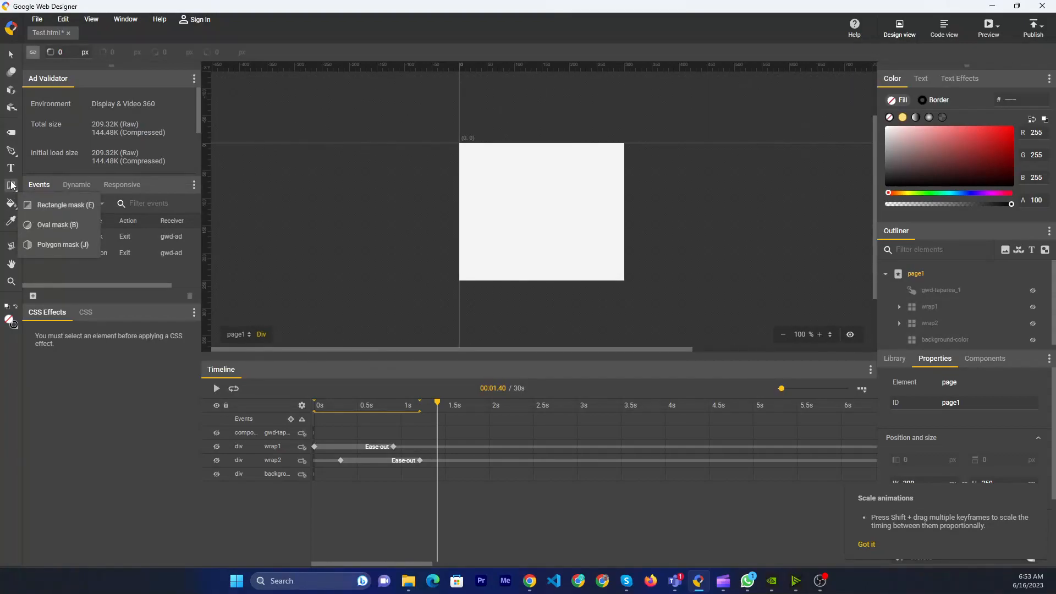
pyautogui.moveTo(3, 284)
pyautogui.write('Animate')
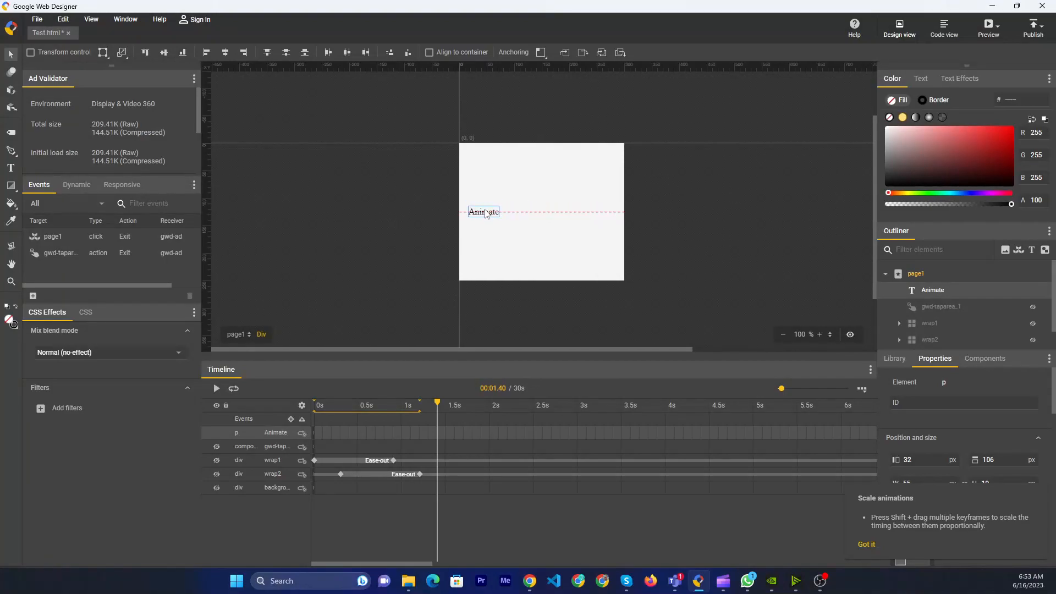
# - Position the 'Animate' text at the canvas's left edge, about mid-height
pyautogui.moveTo(484, 211); pyautogui.dragTo(482, 212)
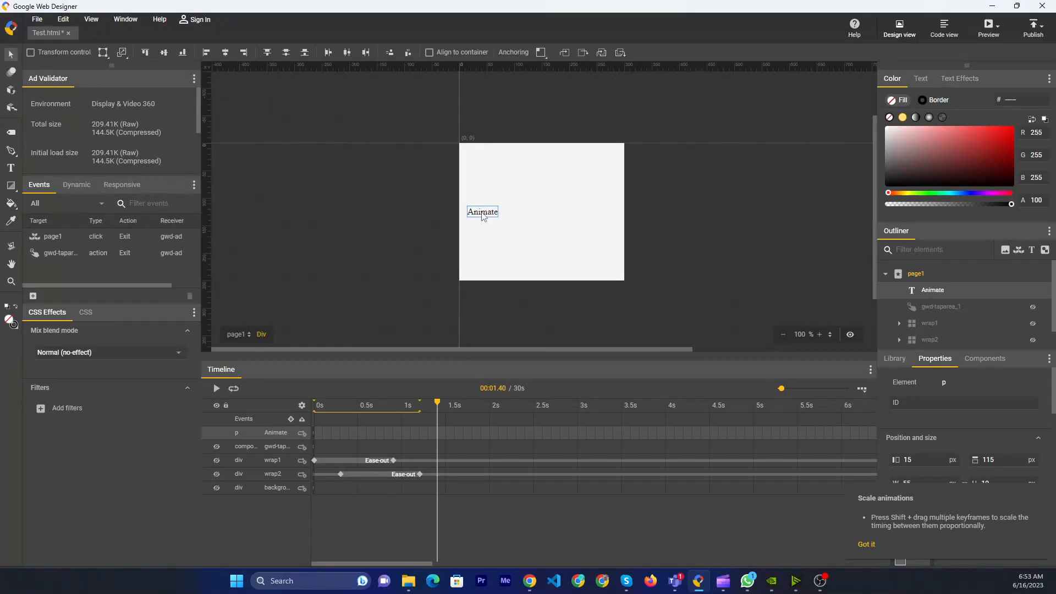
pyautogui.moveTo(482, 217)
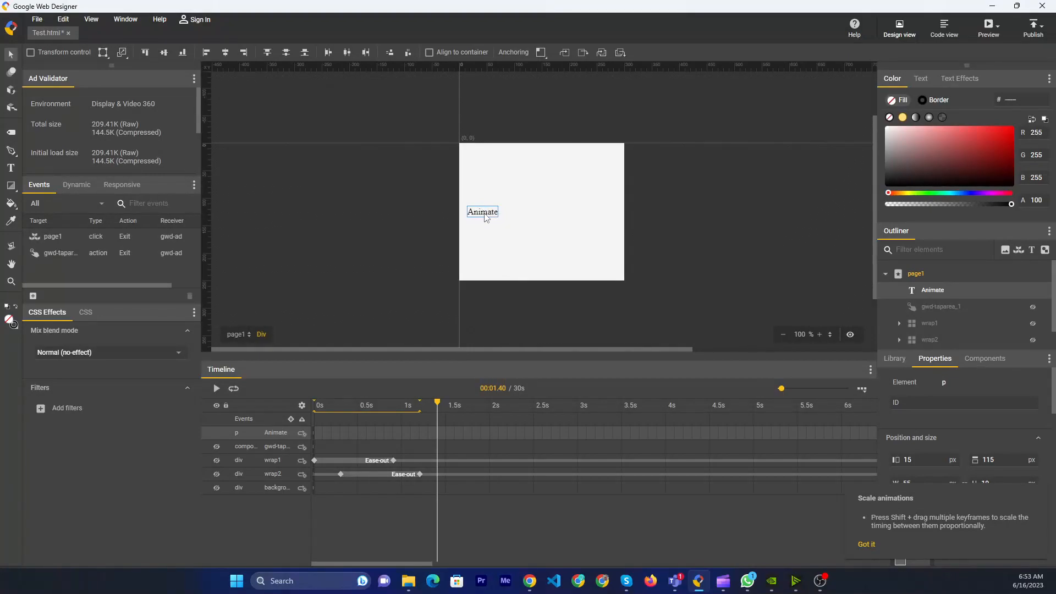
pyautogui.moveTo(482, 211); pyautogui.dragTo(480, 206)
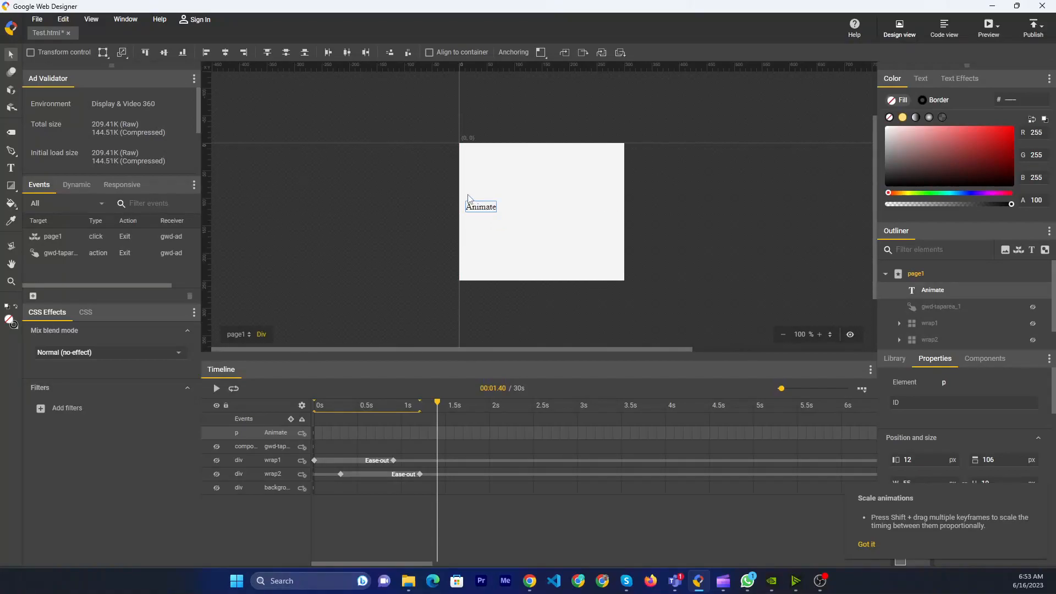
pyautogui.moveTo(293, 441)
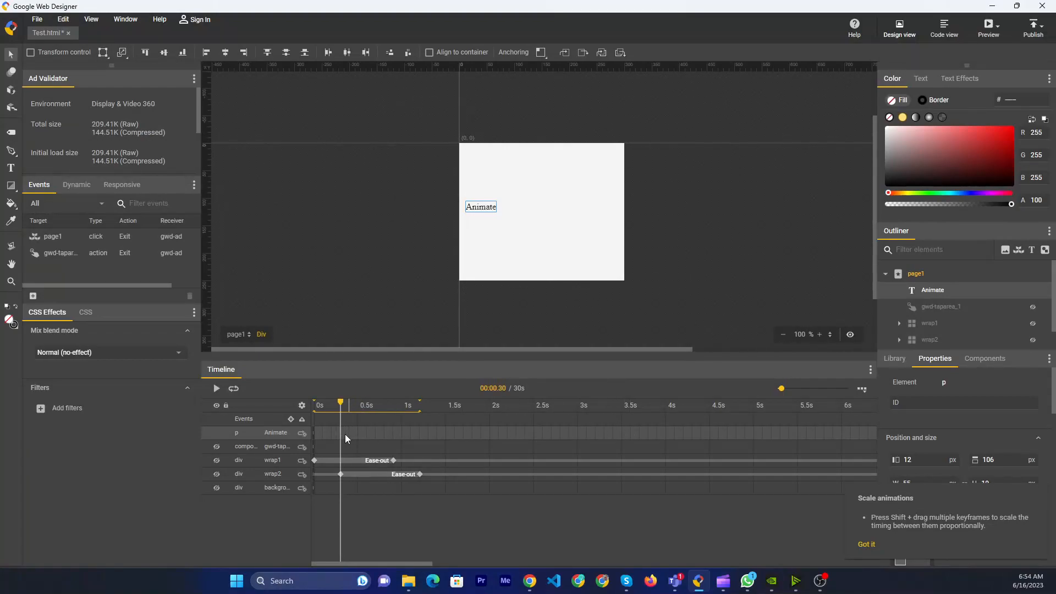
# - Insert a keyframe on the Animate text's timeline row at 0.3 seconds
pyautogui.rightClick(341, 436)
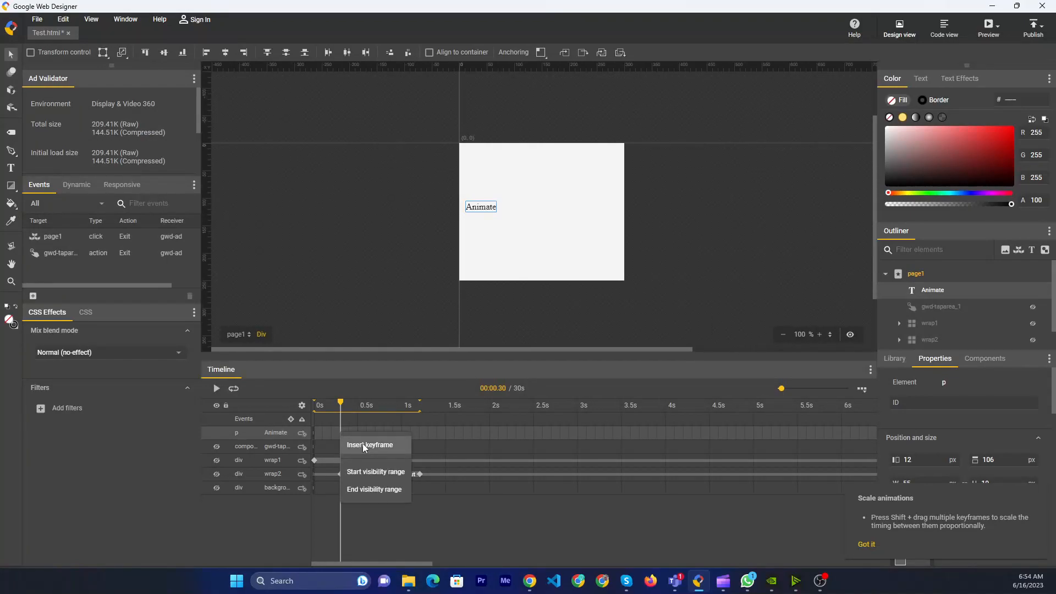
pyautogui.click(369, 444)
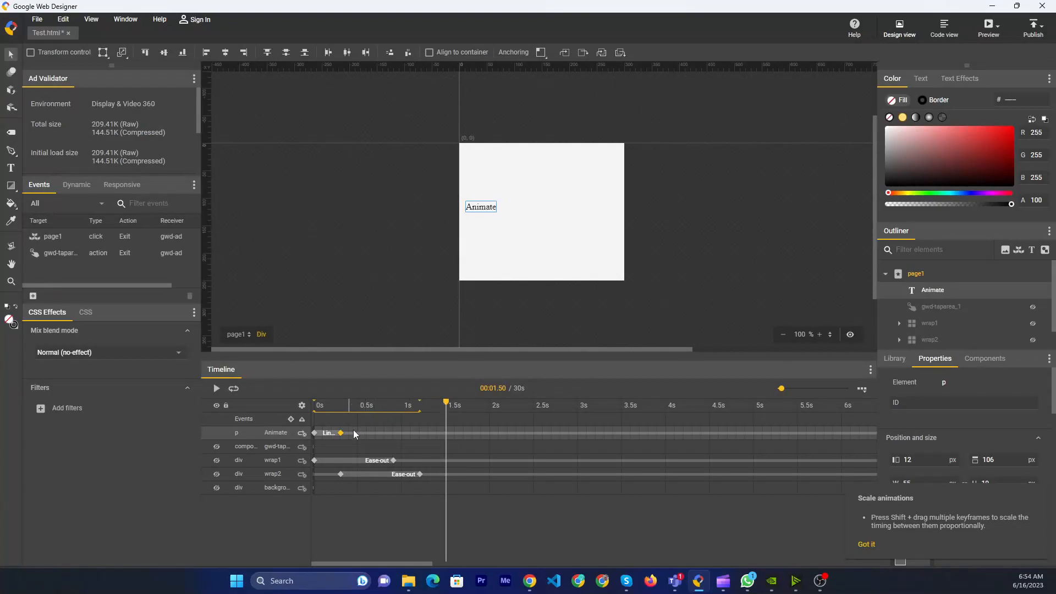
pyautogui.moveTo(431, 436)
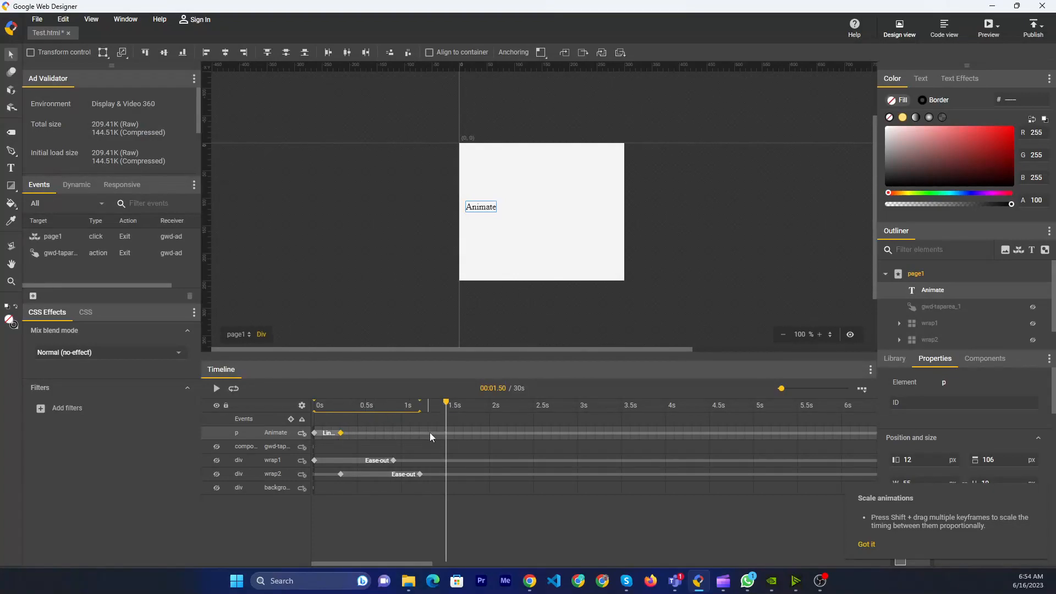
pyautogui.moveTo(448, 435)
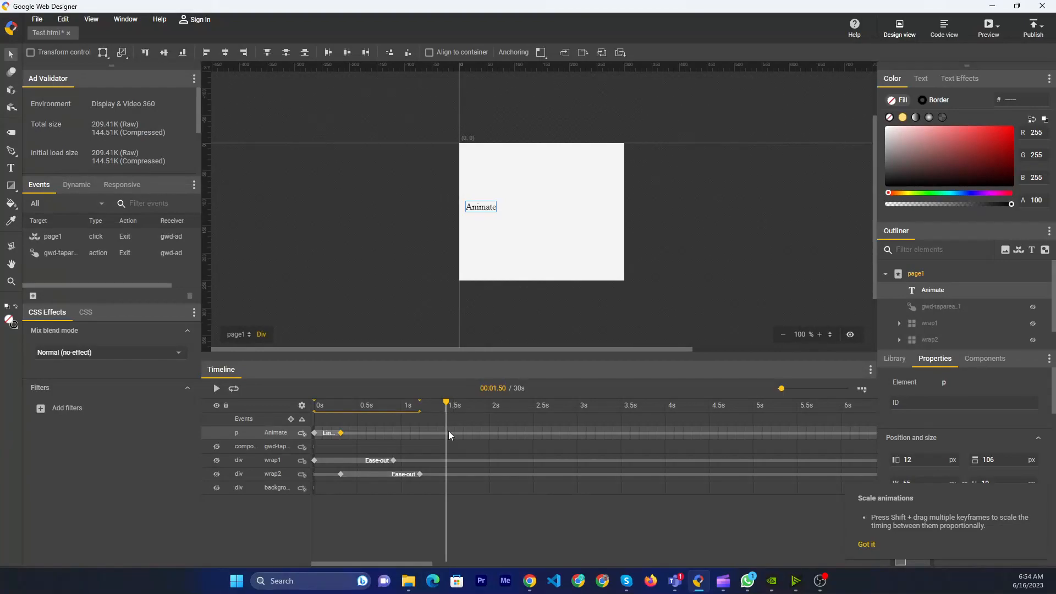
# - Insert the ending keyframe on the Animate text's row at 1.5 seconds
pyautogui.rightClick(450, 435)
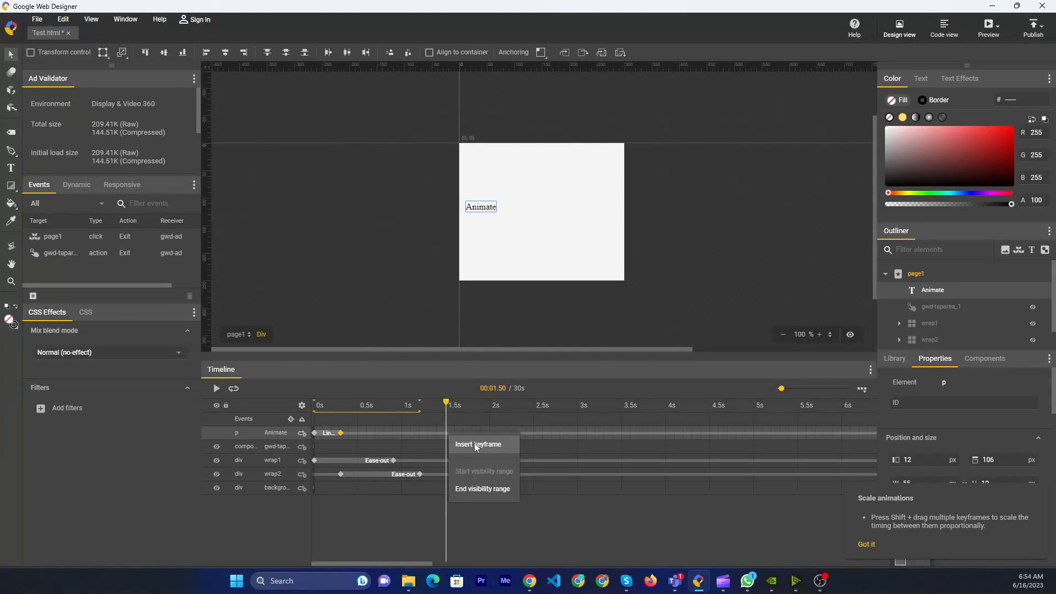
pyautogui.click(479, 443)
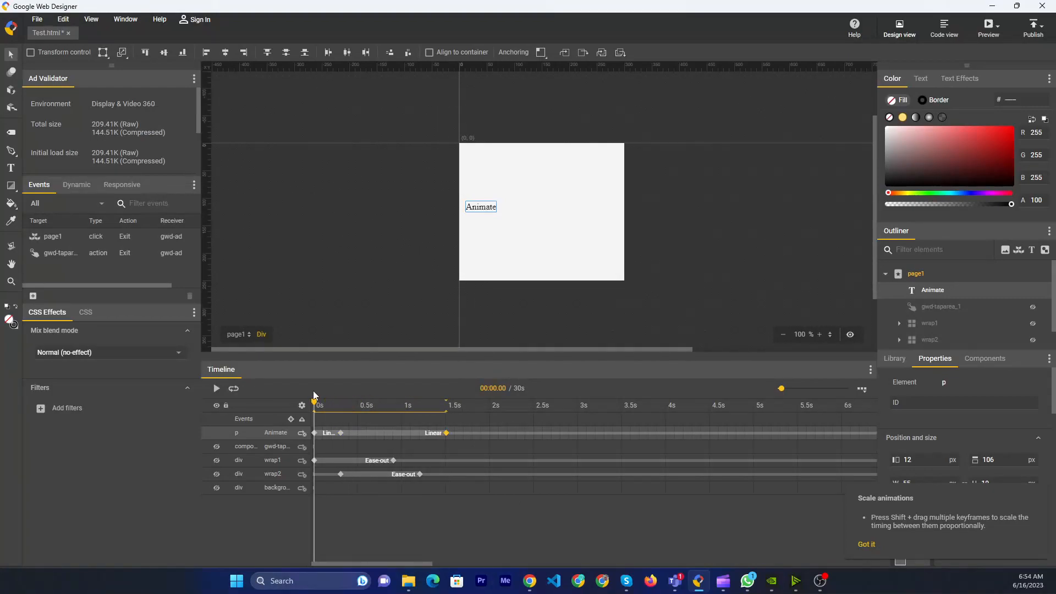
# - At the 1.5s keyframe move the Animate text to the right side, then play the slide
pyautogui.click(216, 388)
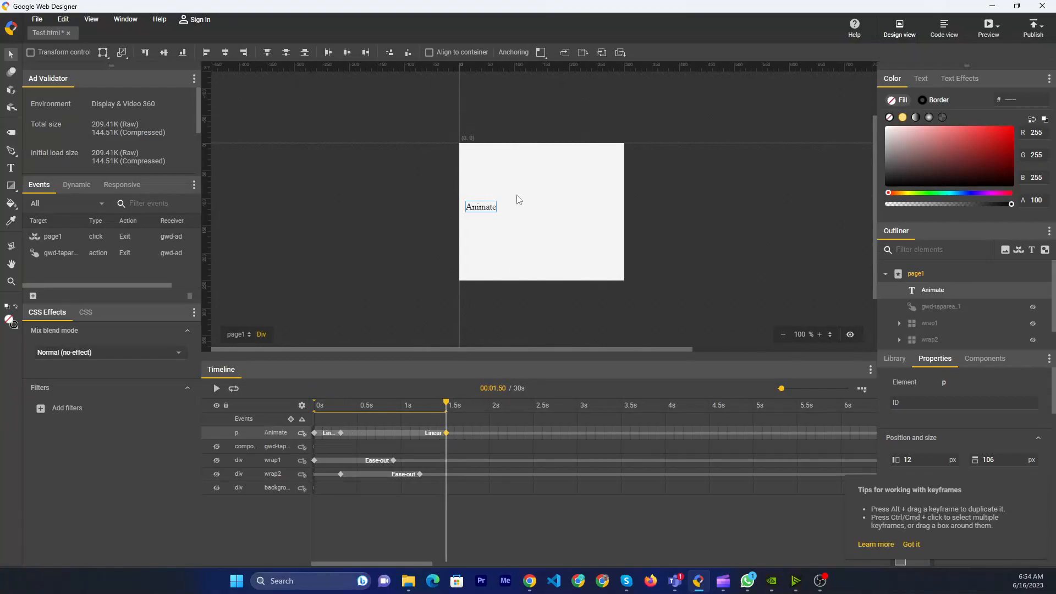
pyautogui.moveTo(481, 207); pyautogui.dragTo(586, 207)
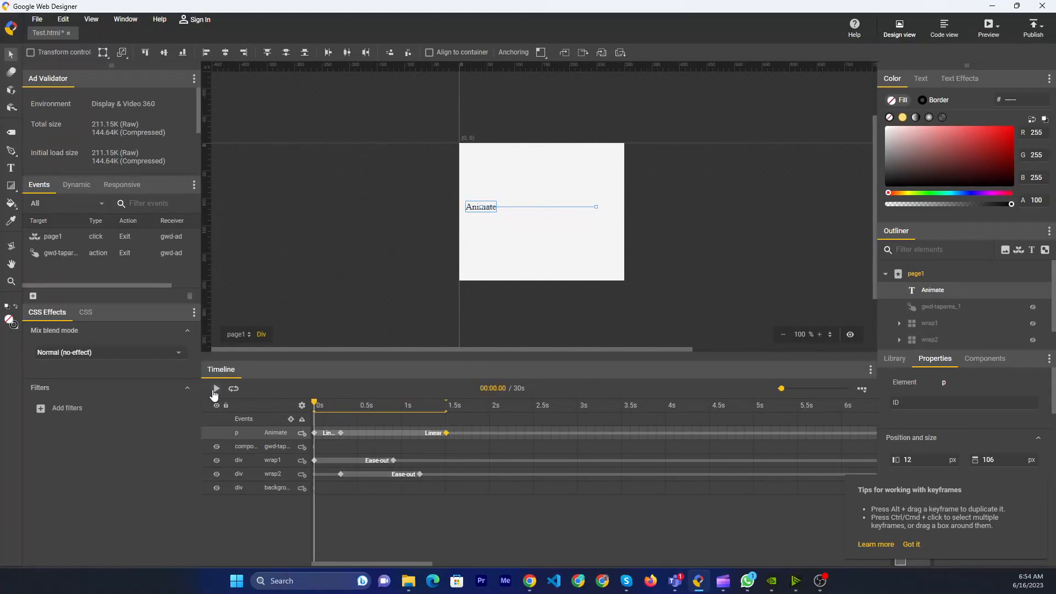
pyautogui.click(215, 389)
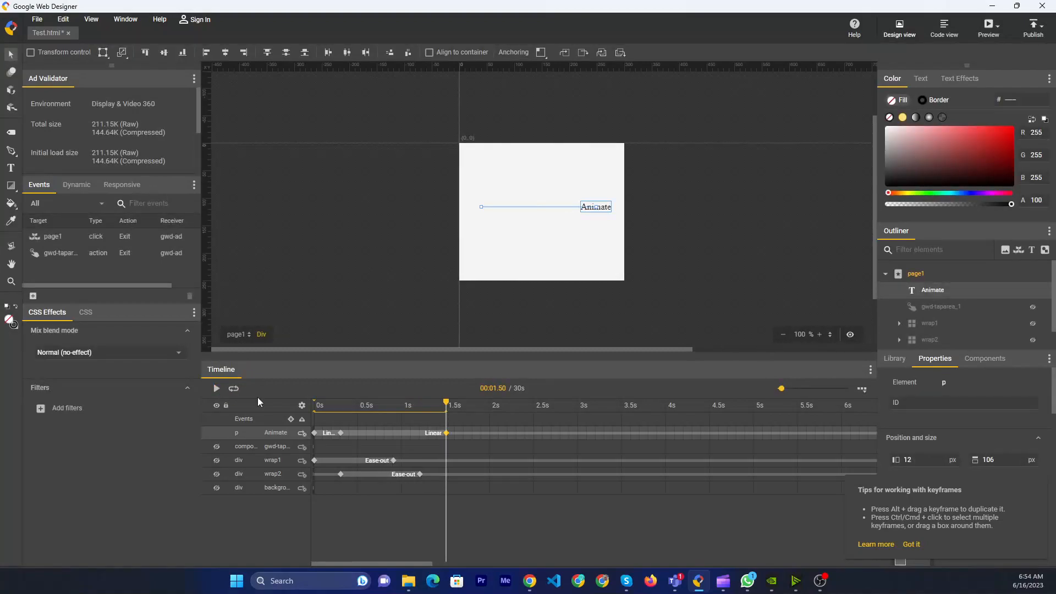
# - Switch the 0.3–1.5 s span from Linear to Ease-out easing and play it back
pyautogui.rightClick(340, 434)
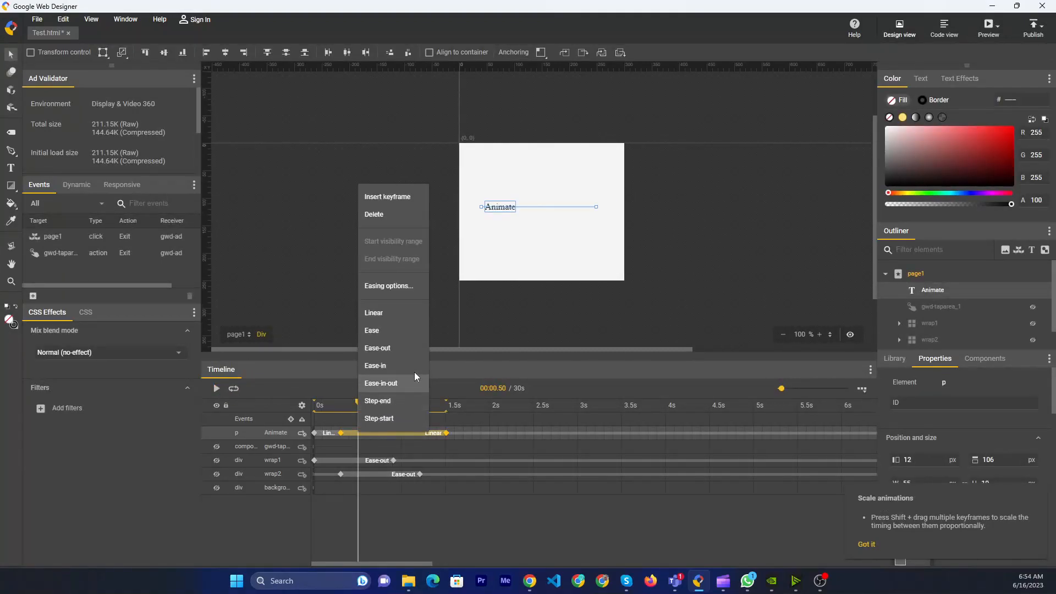
pyautogui.moveTo(372, 330)
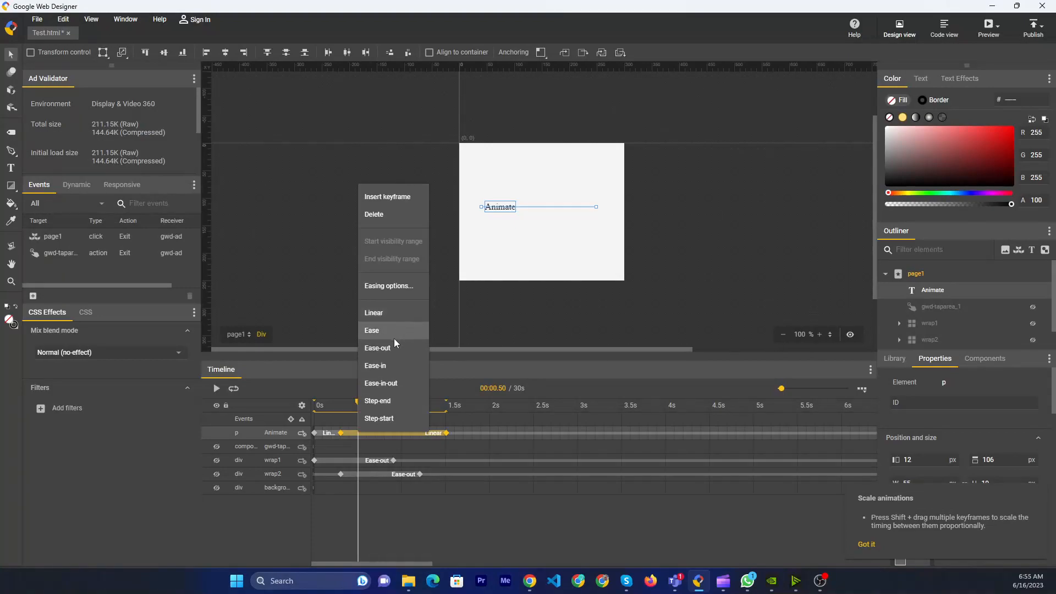
pyautogui.moveTo(377, 349)
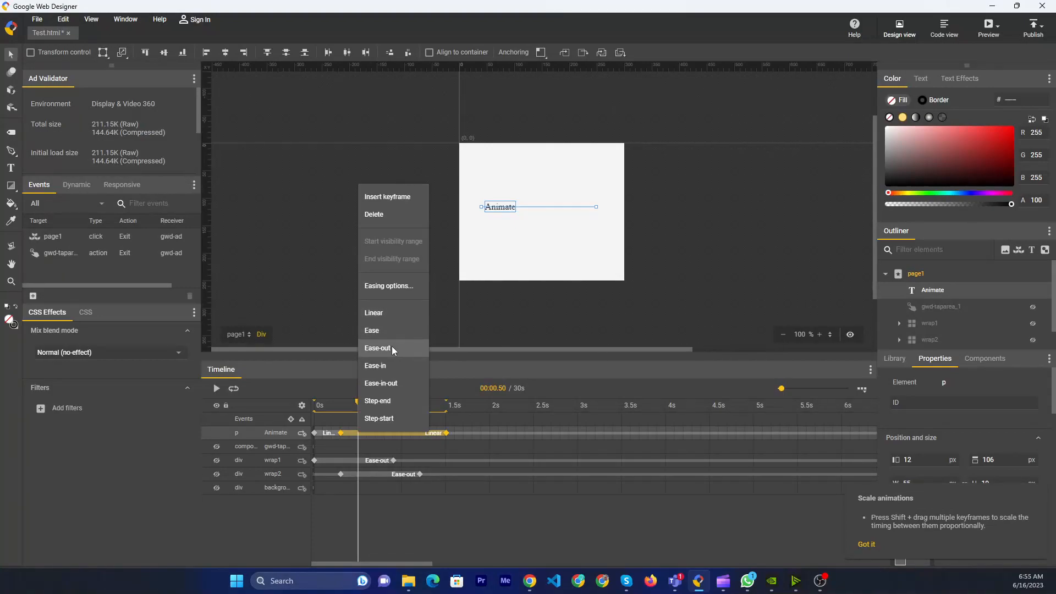
pyautogui.click(377, 349)
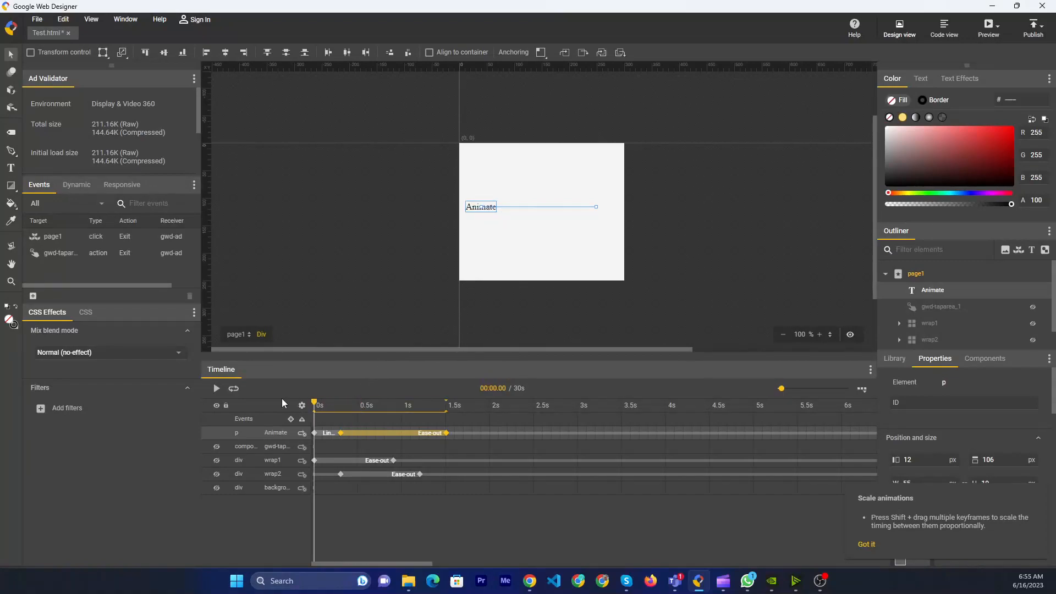
pyautogui.click(215, 388)
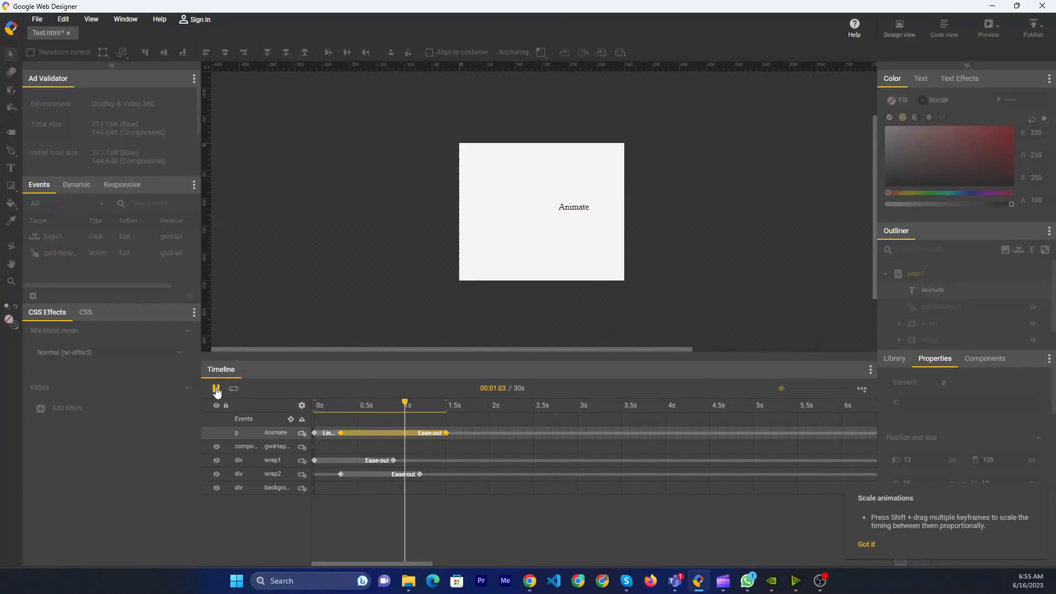